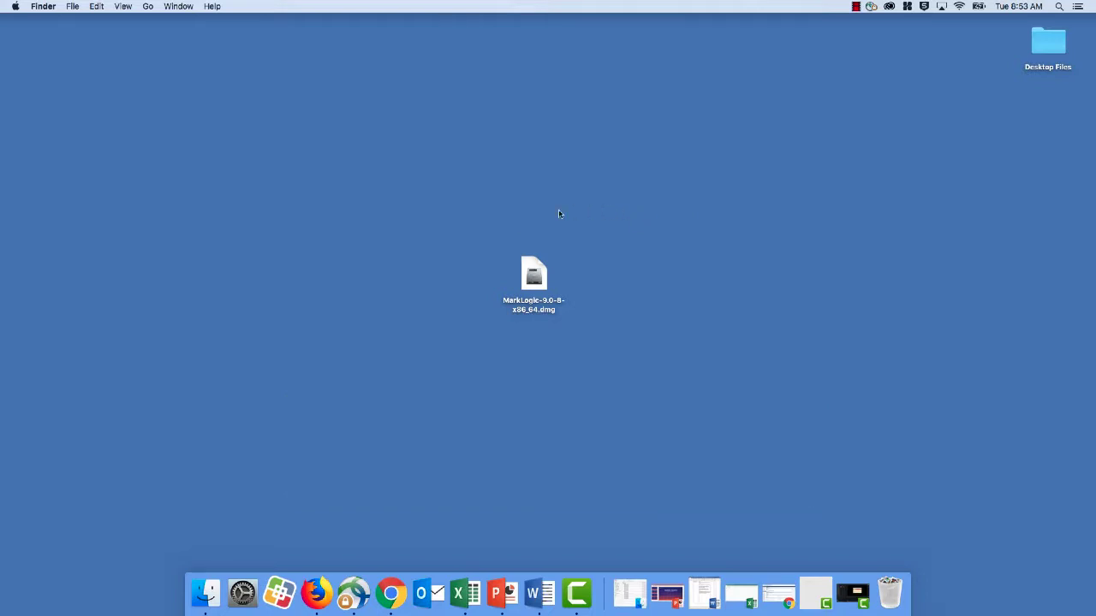
Mount the MarkLogic .dmg from the desktop so Finder shows its installer package.
click(534, 274)
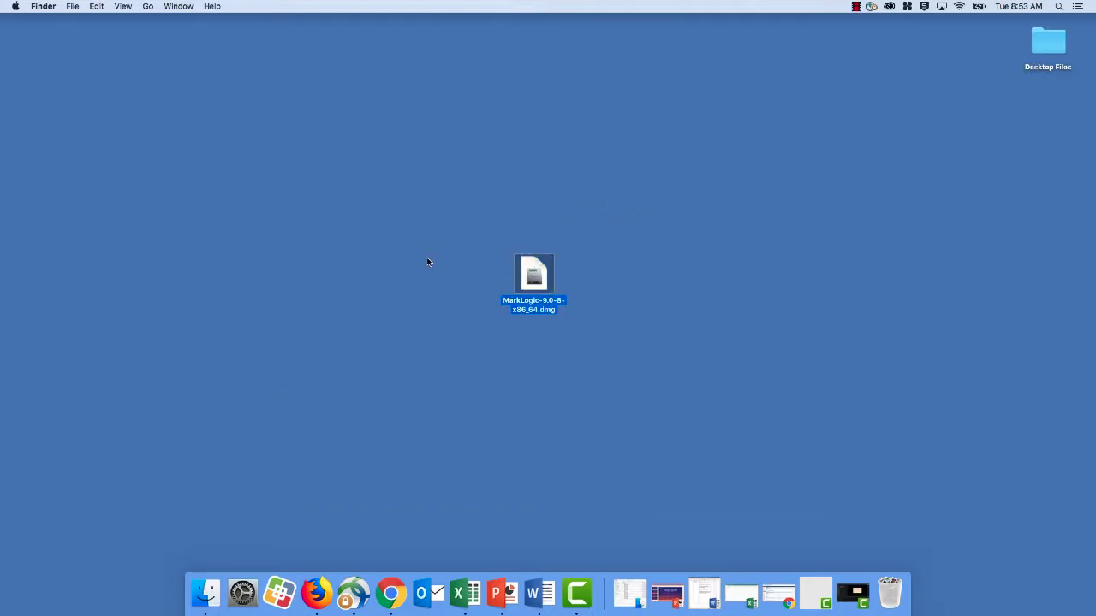
mouse_move(466, 250)
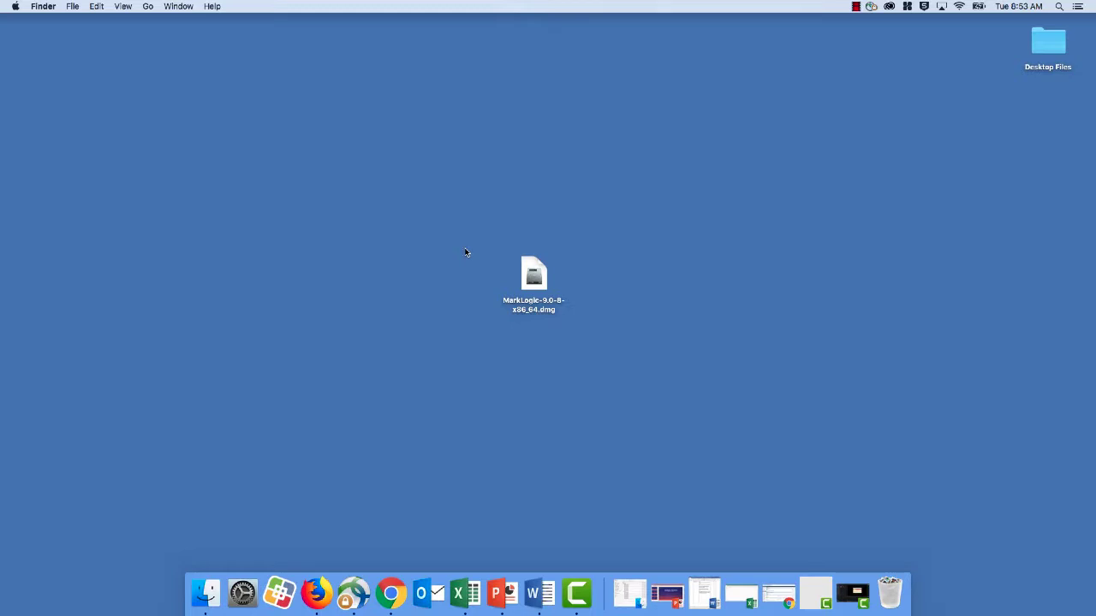
click(534, 274)
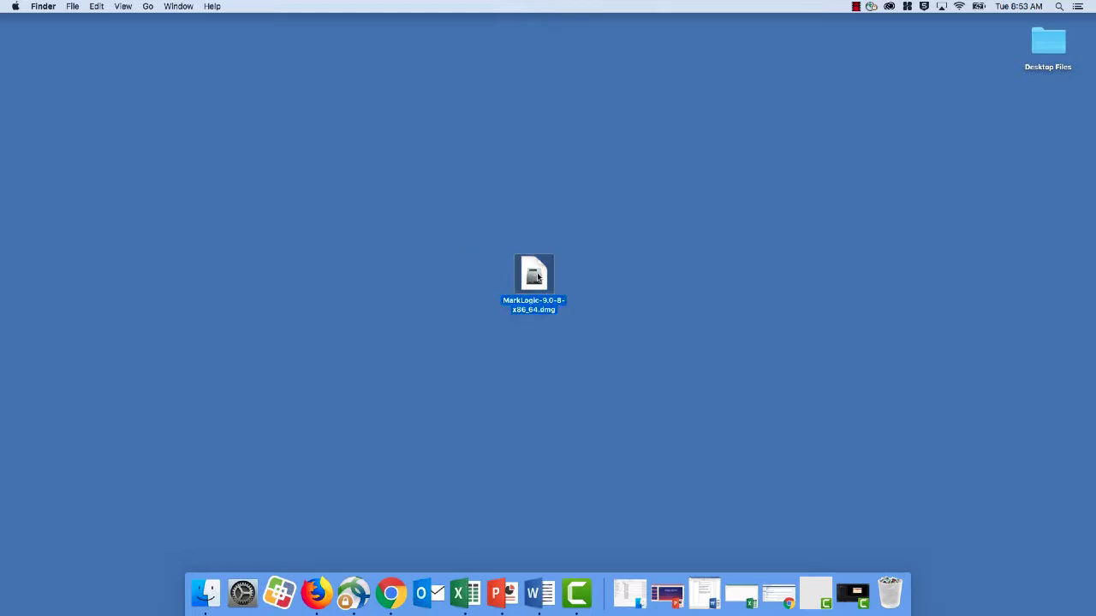
double_click(534, 274)
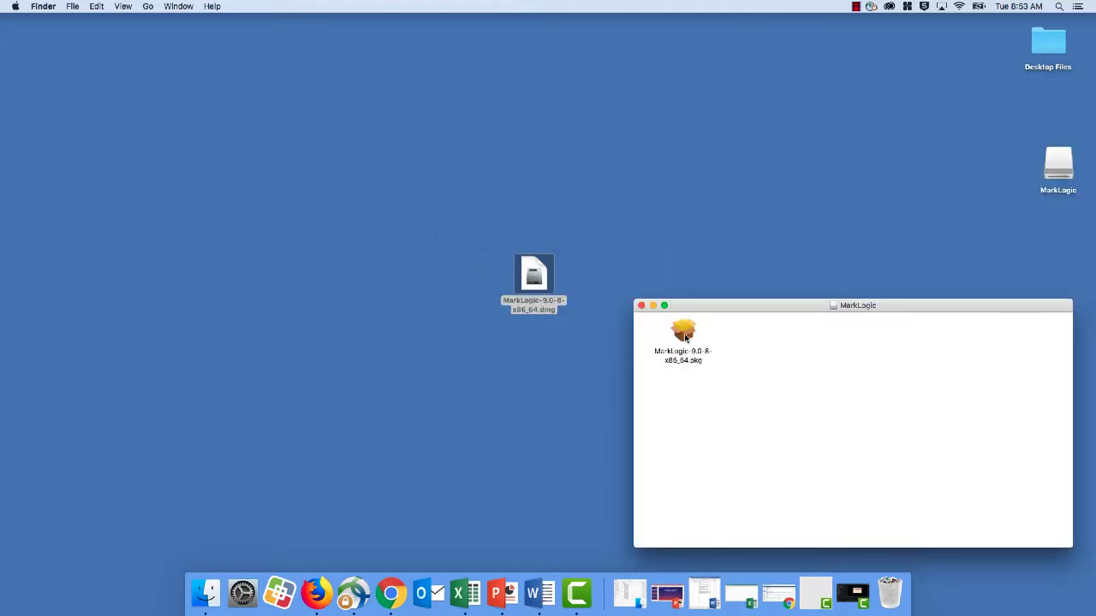
Run the MarkLogic Server .pkg through welcome and standard install on Macintosh HD, authorizing with the admin password.
double_click(681, 334)
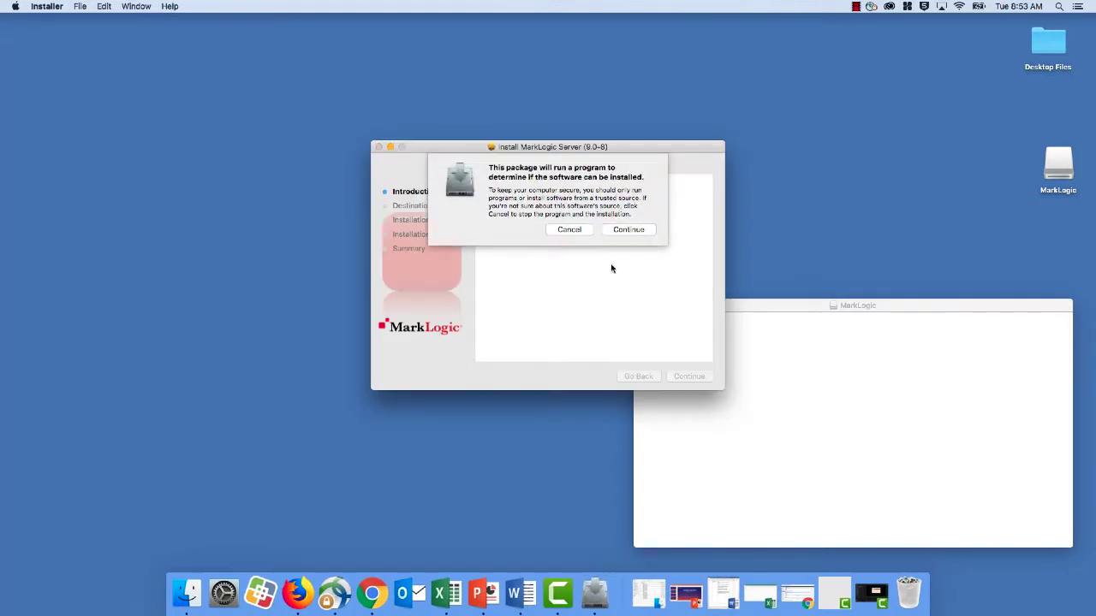
click(627, 229)
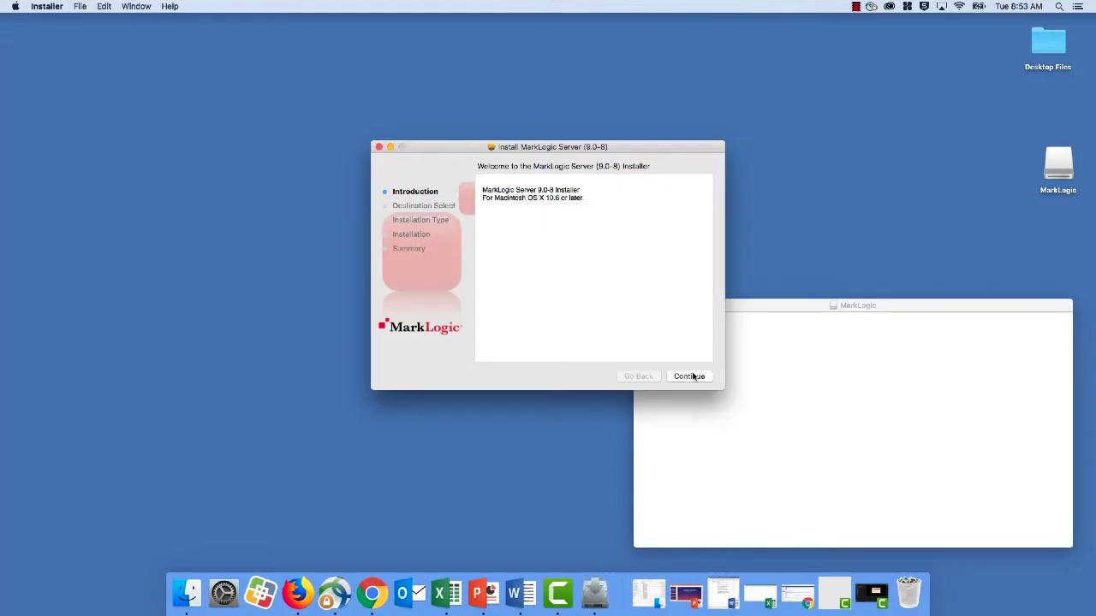
click(688, 377)
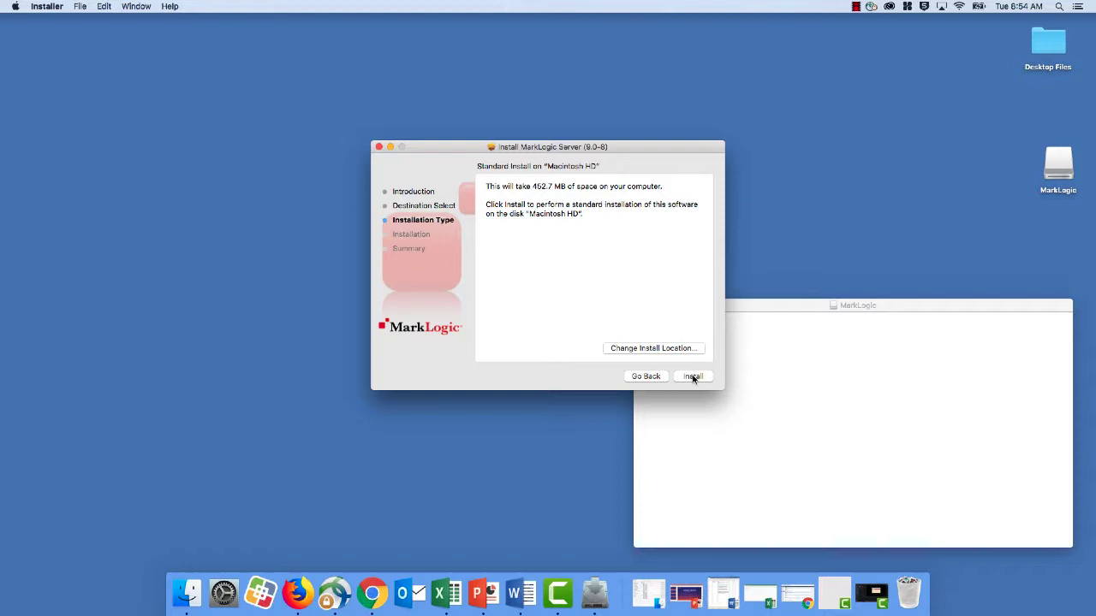
click(692, 376)
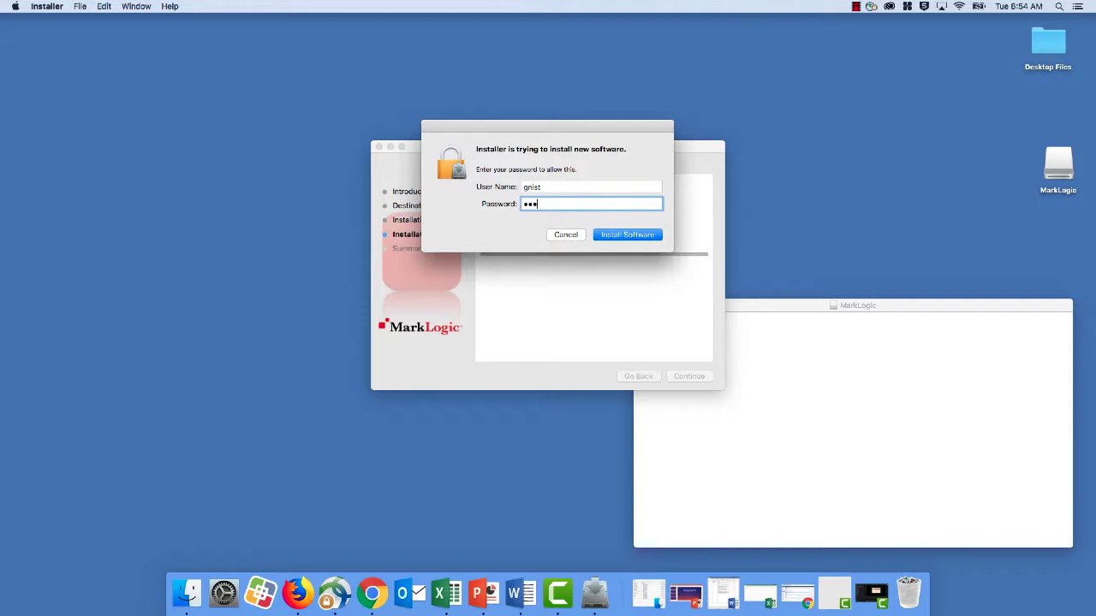
click(627, 234)
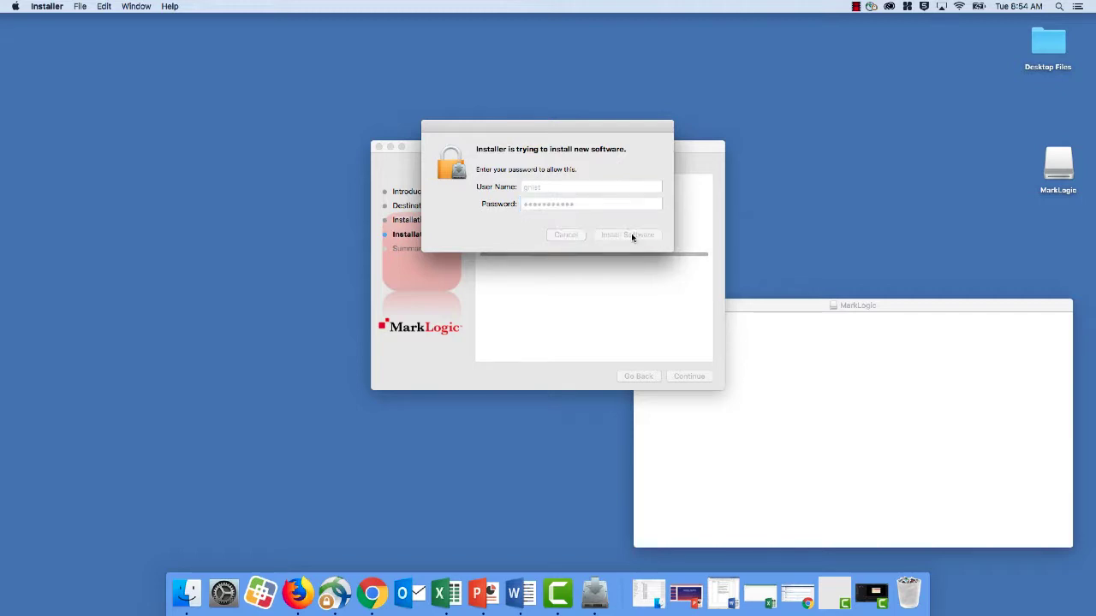
click(627, 235)
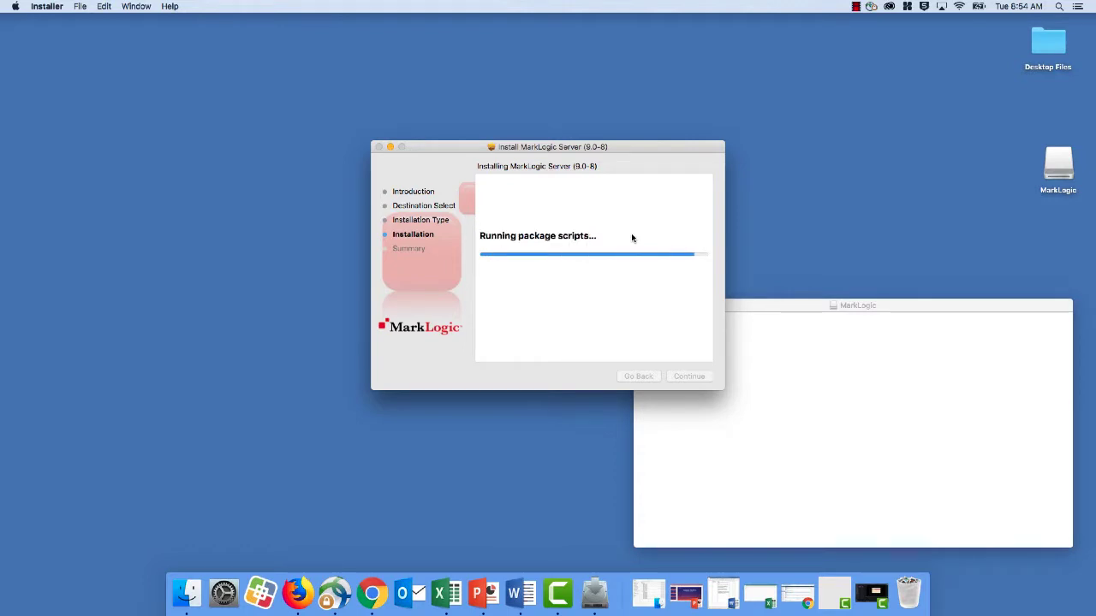
mouse_move(623, 228)
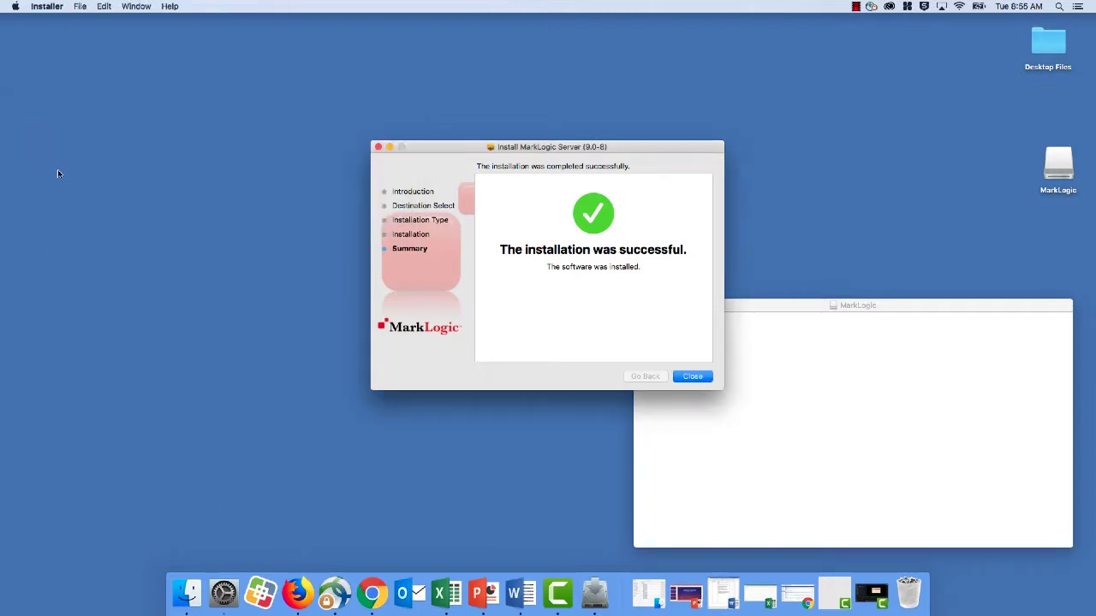
Start MarkLogic Server from its System Preferences pane and close the finished installer.
click(222, 593)
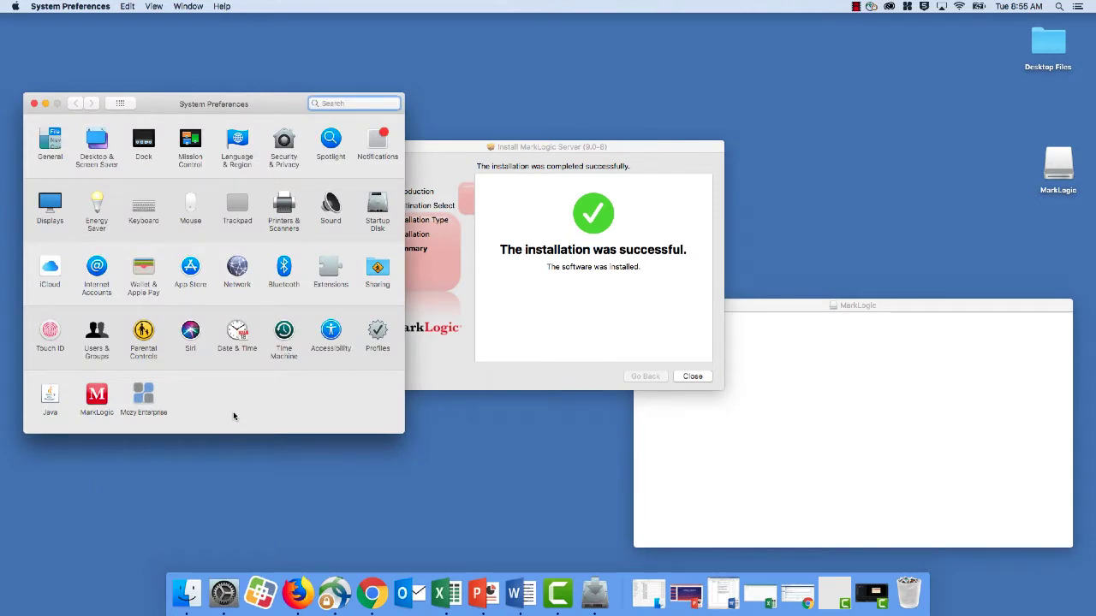
click(96, 400)
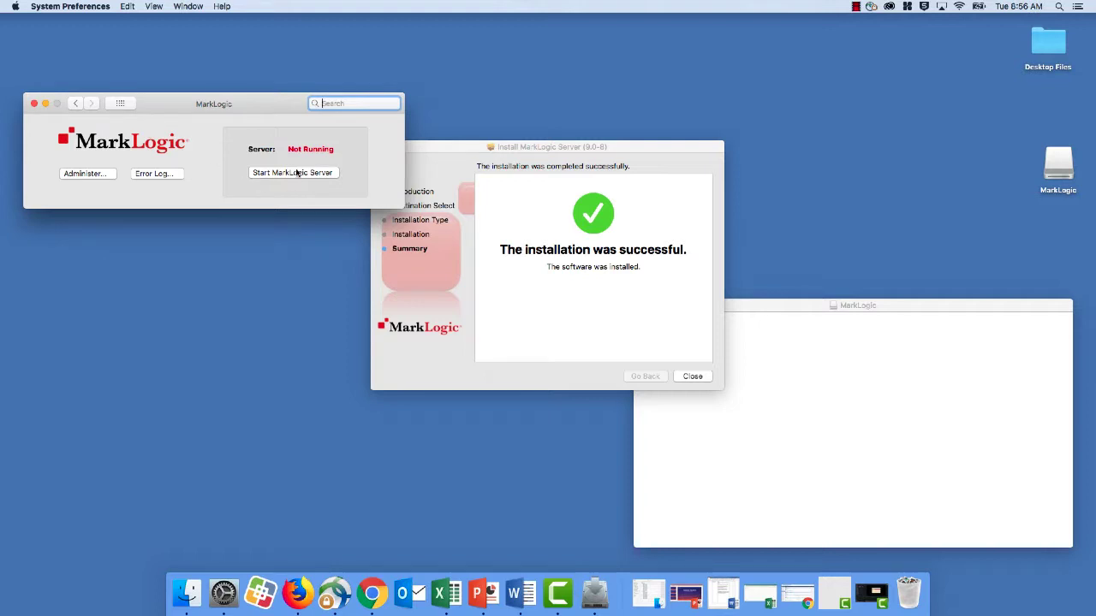
click(293, 171)
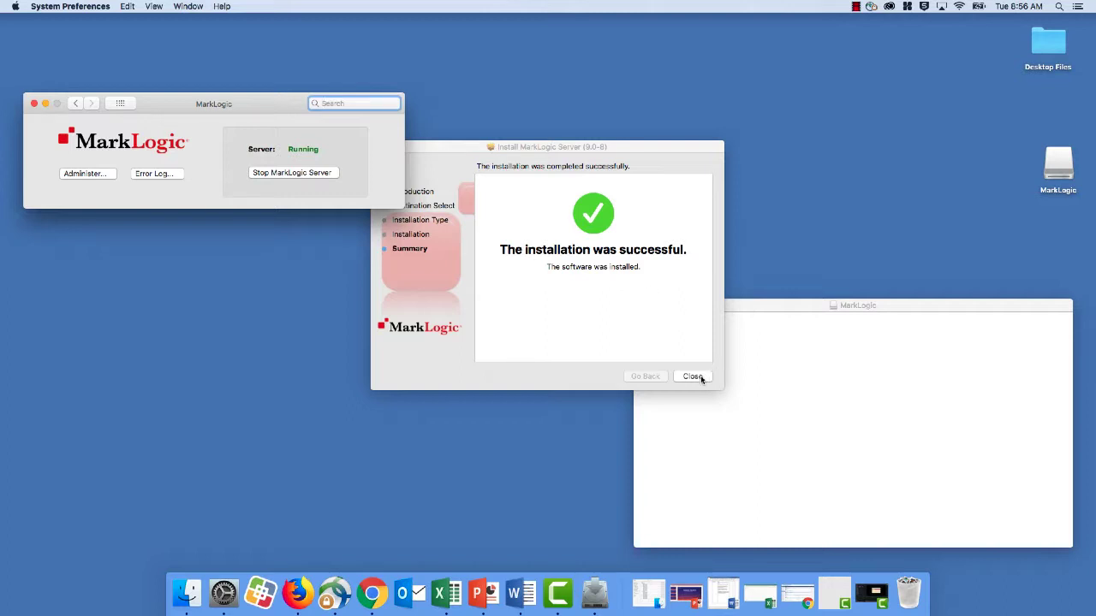
click(691, 376)
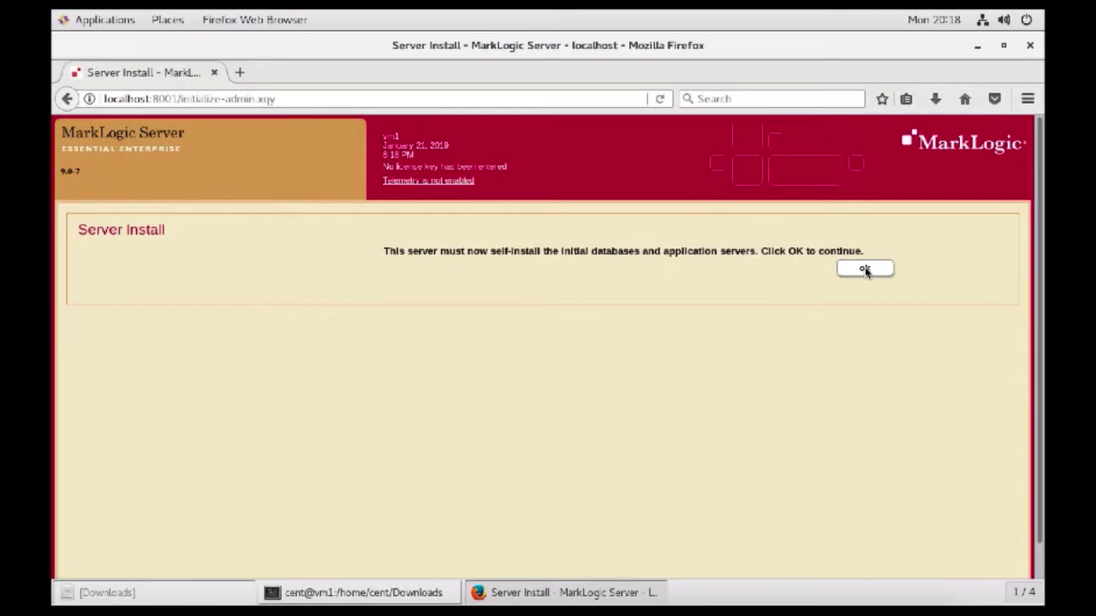
Self-install the initial databases and application servers, reaching the Join a Cluster page.
click(873, 271)
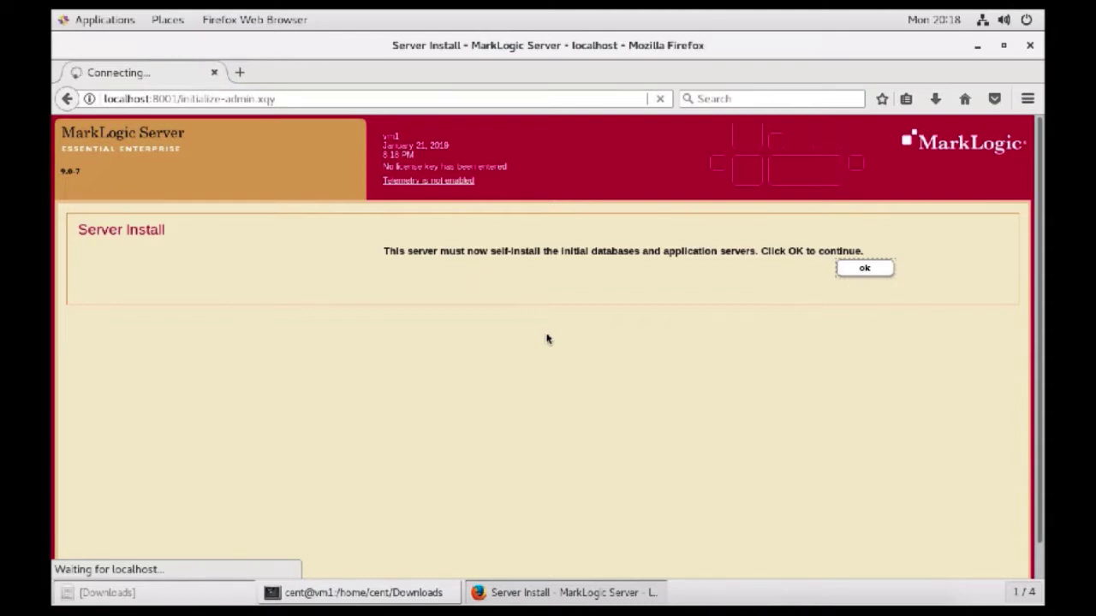
click(884, 269)
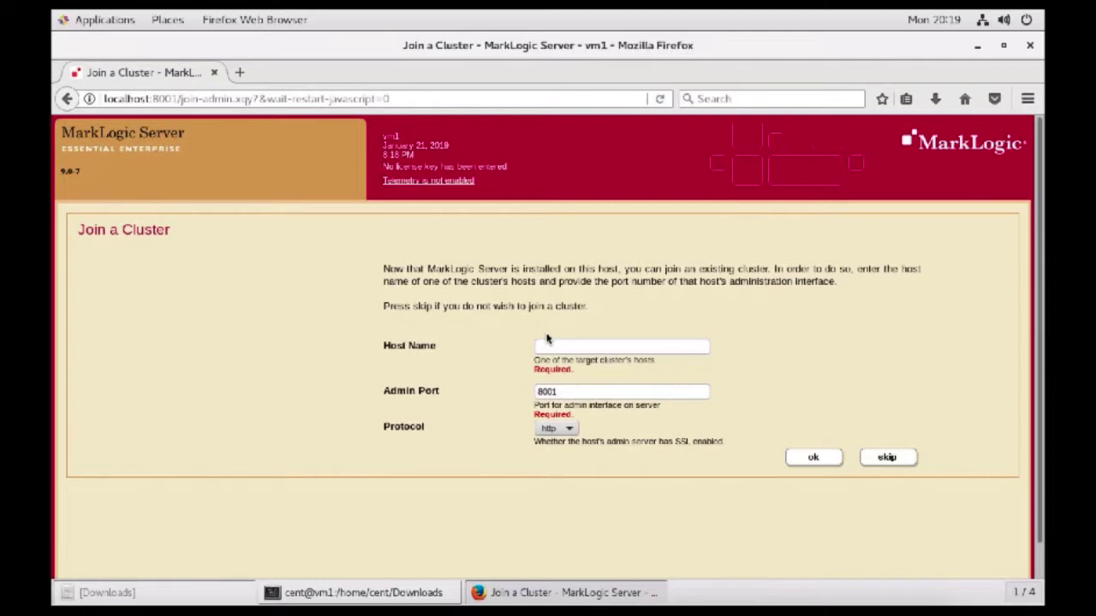
mouse_move(889, 457)
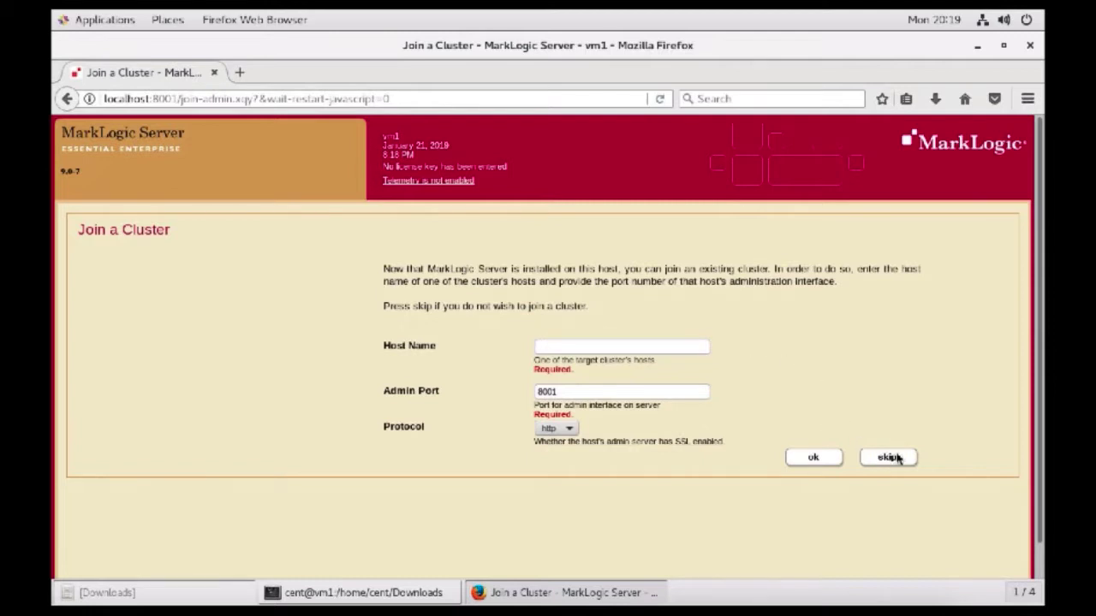
Skip Join a Cluster and enter 'admin' as the administrator name with its password on Security Setup.
click(889, 456)
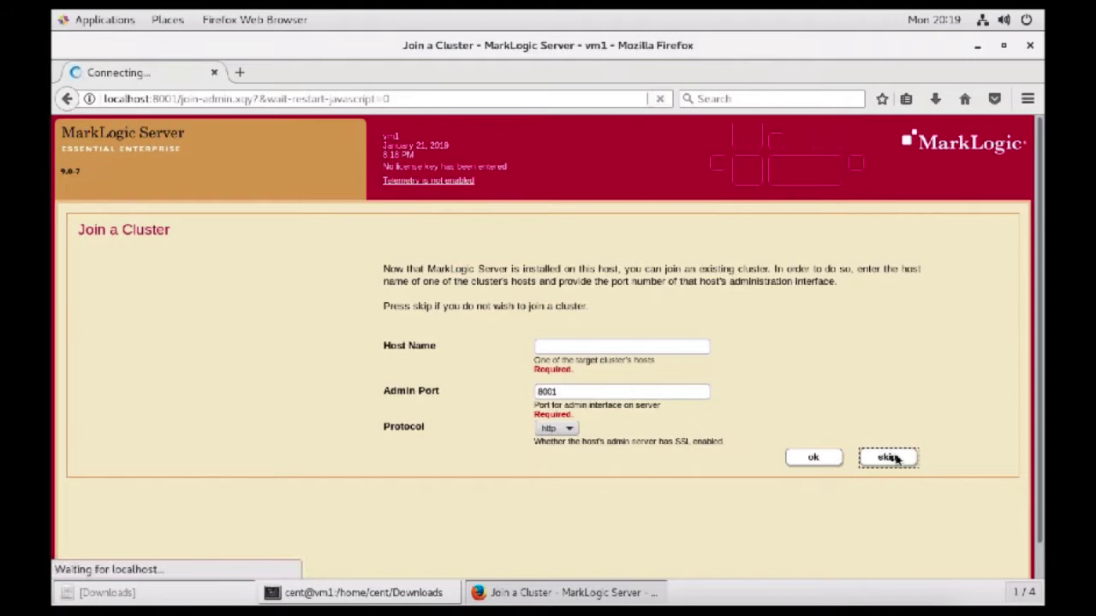
click(888, 455)
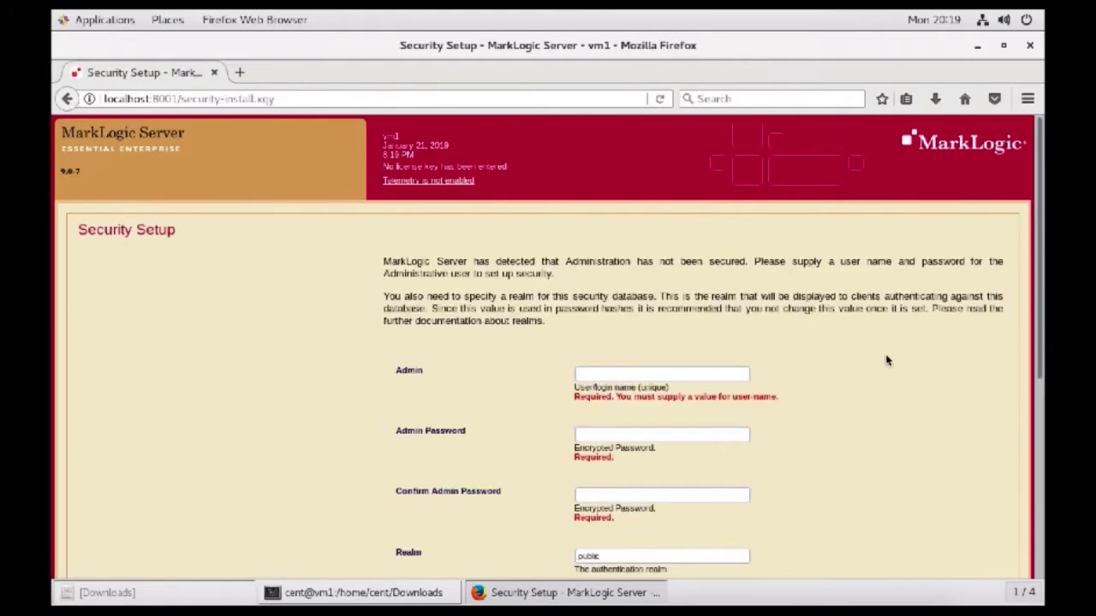
scroll(down, 3)
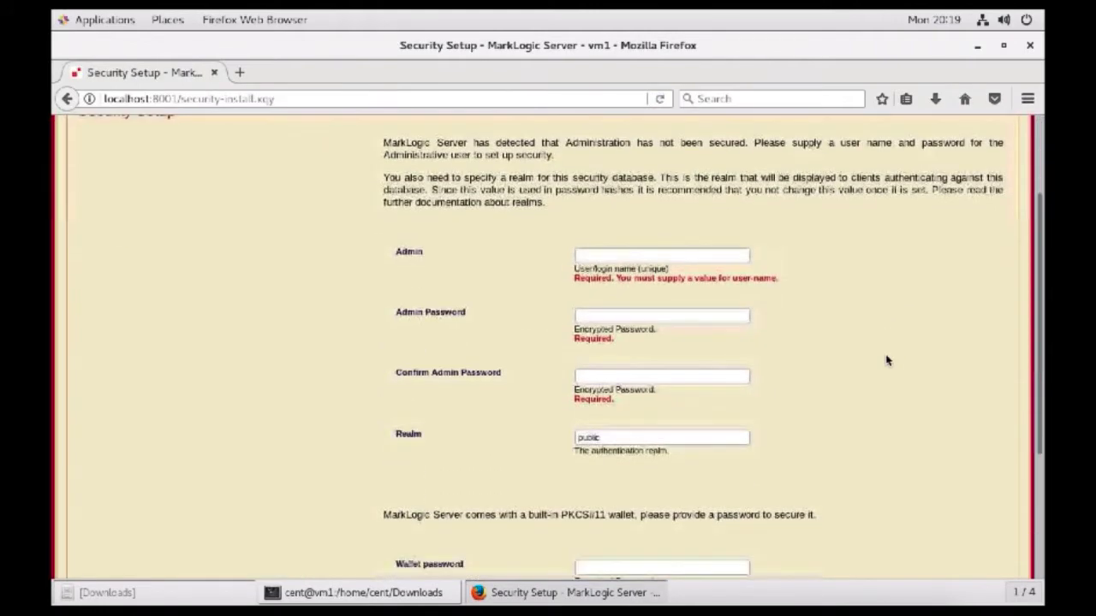
scroll(down, 3)
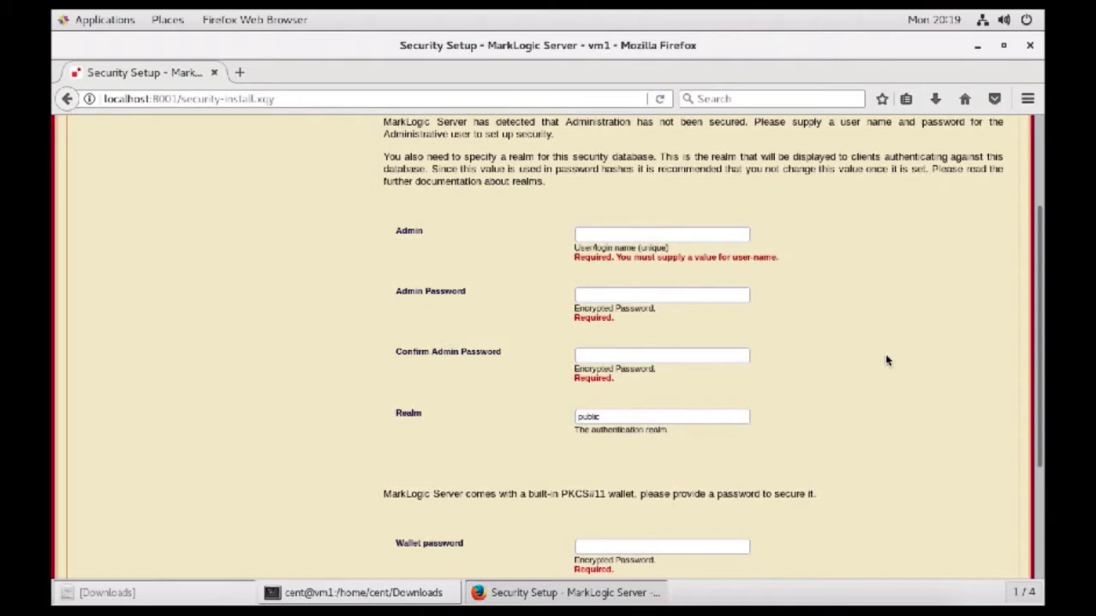
mouse_move(616, 237)
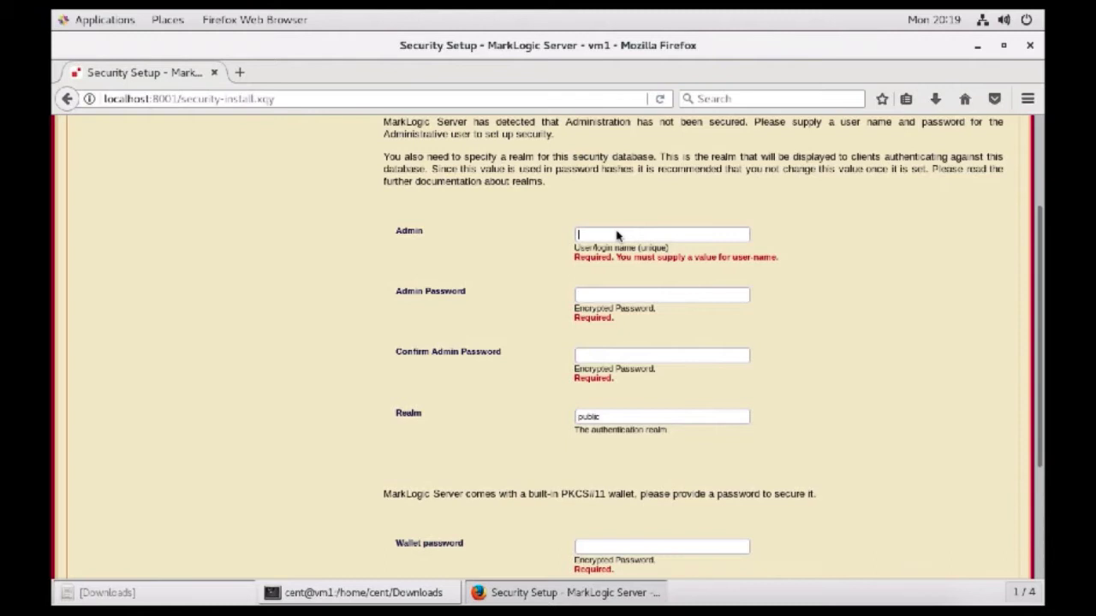
text(admin)
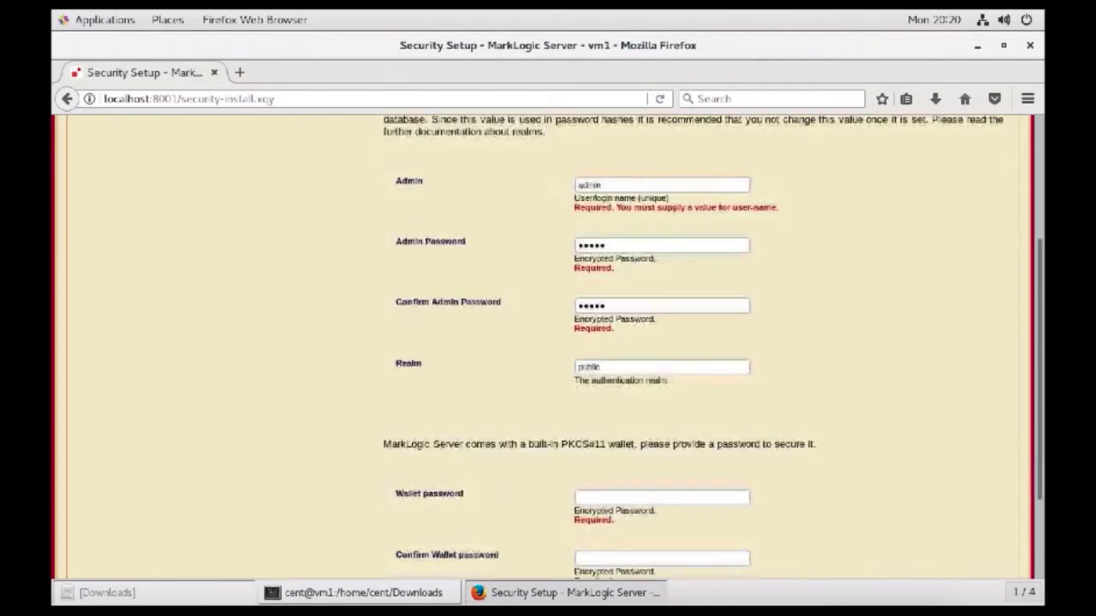
scroll(down, 3)
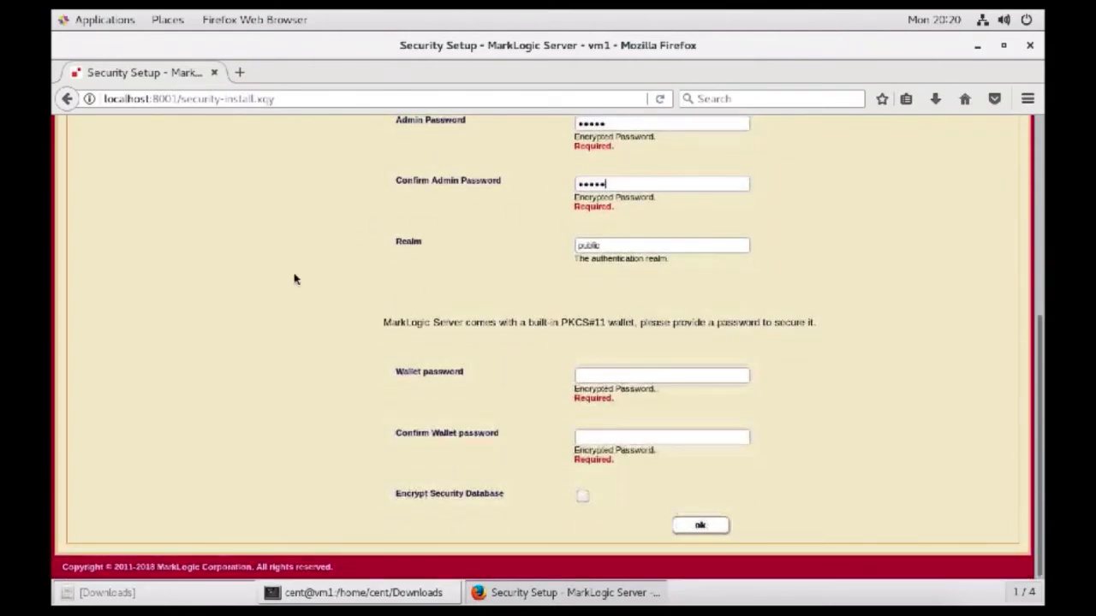
mouse_move(250, 326)
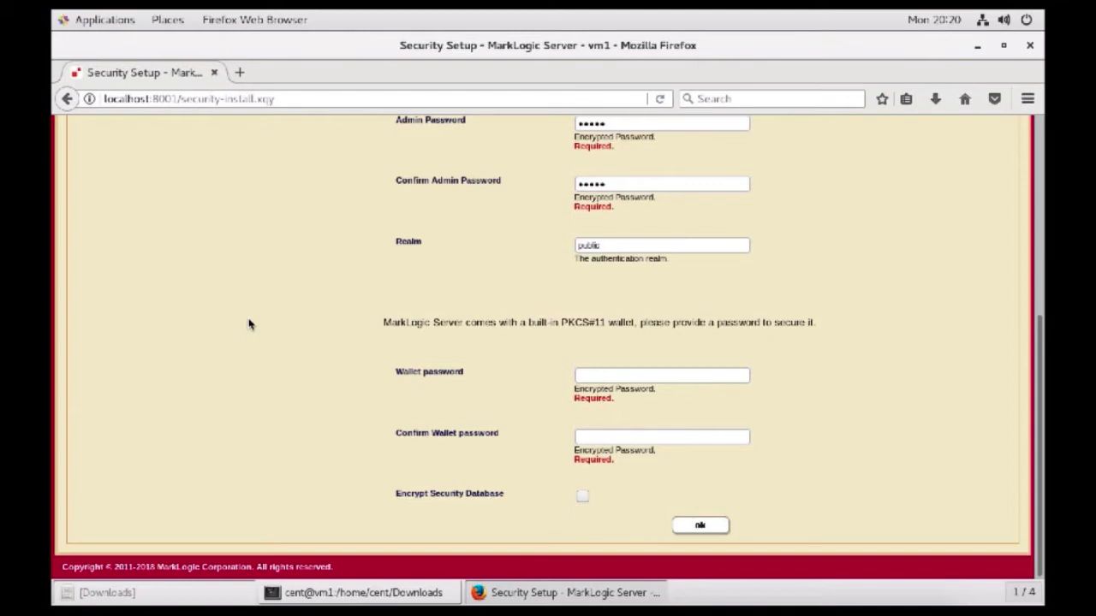
Fill the wallet password and its confirmation, then submit the Security Setup form with ok.
click(661, 183)
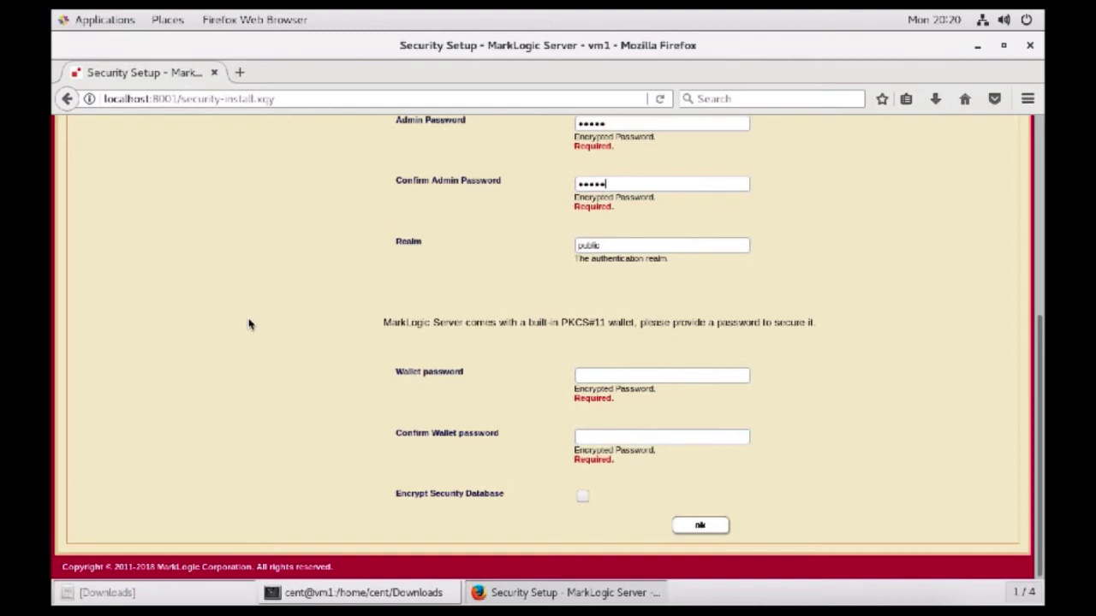
mouse_move(449, 387)
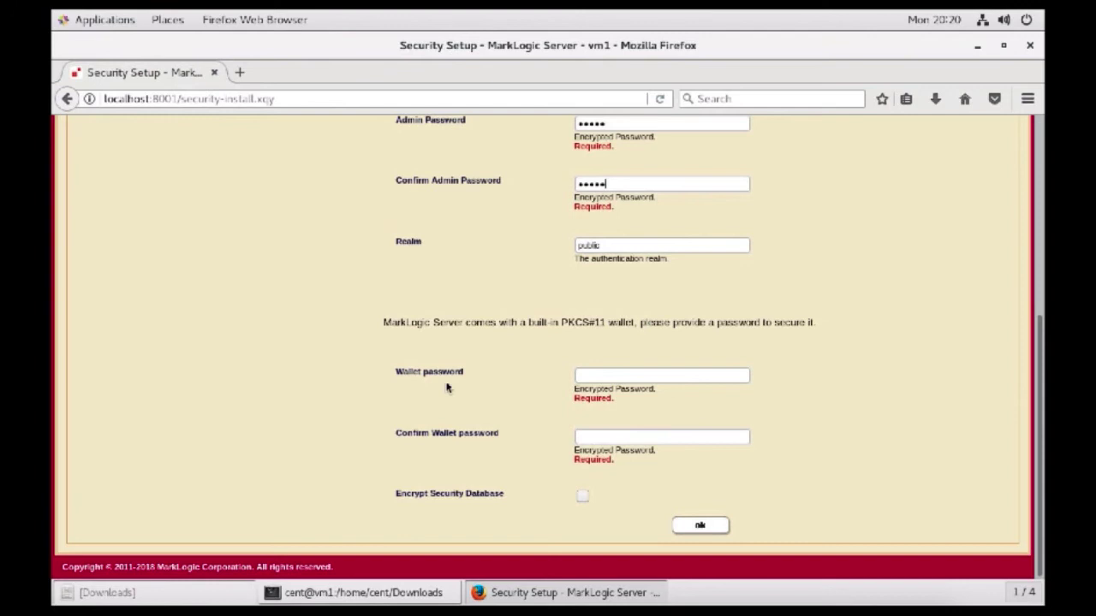
mouse_move(356, 346)
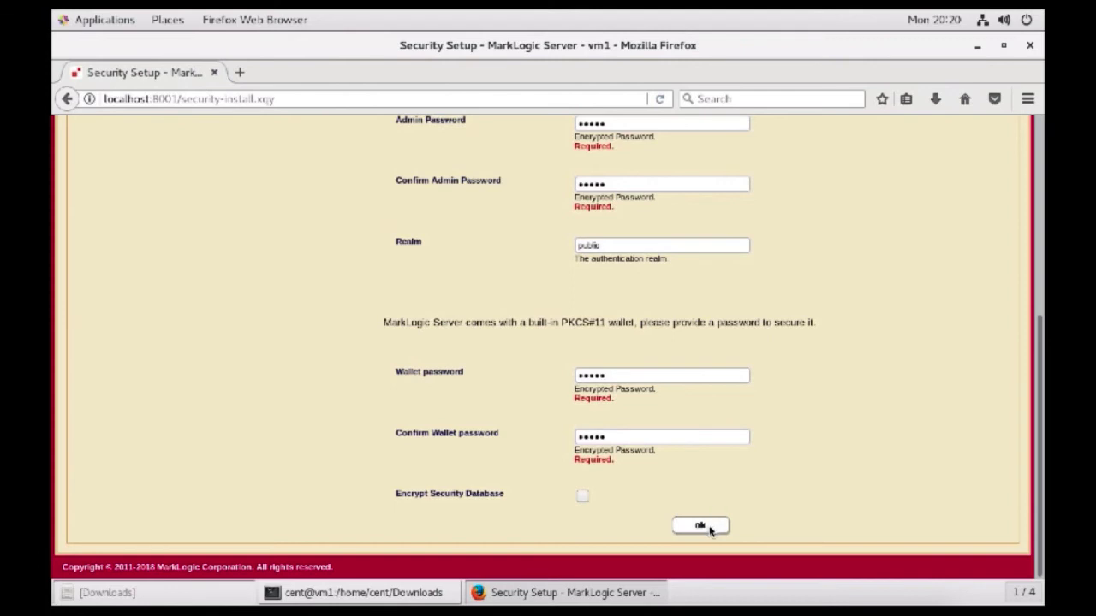
click(699, 526)
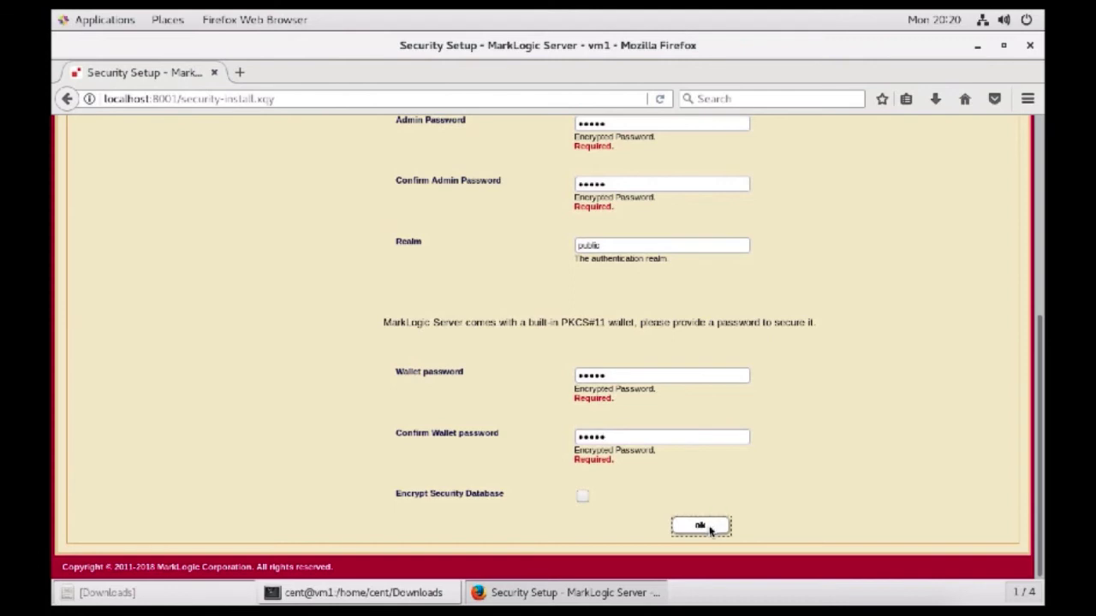
click(699, 524)
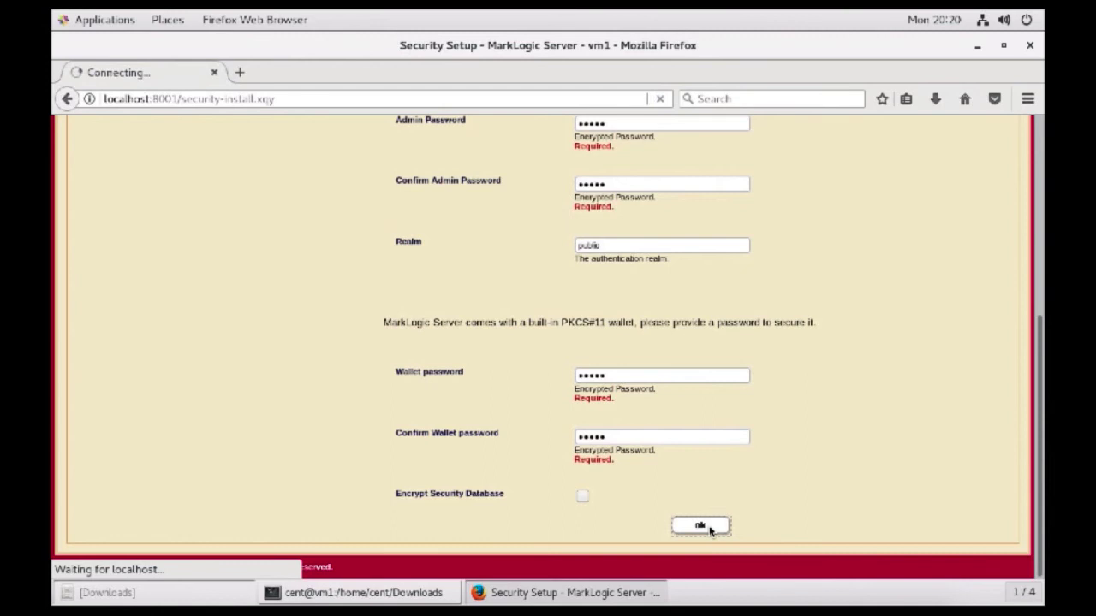
Sign in as 'admin' at the Authentication Required prompt to load the System Summary page.
click(699, 524)
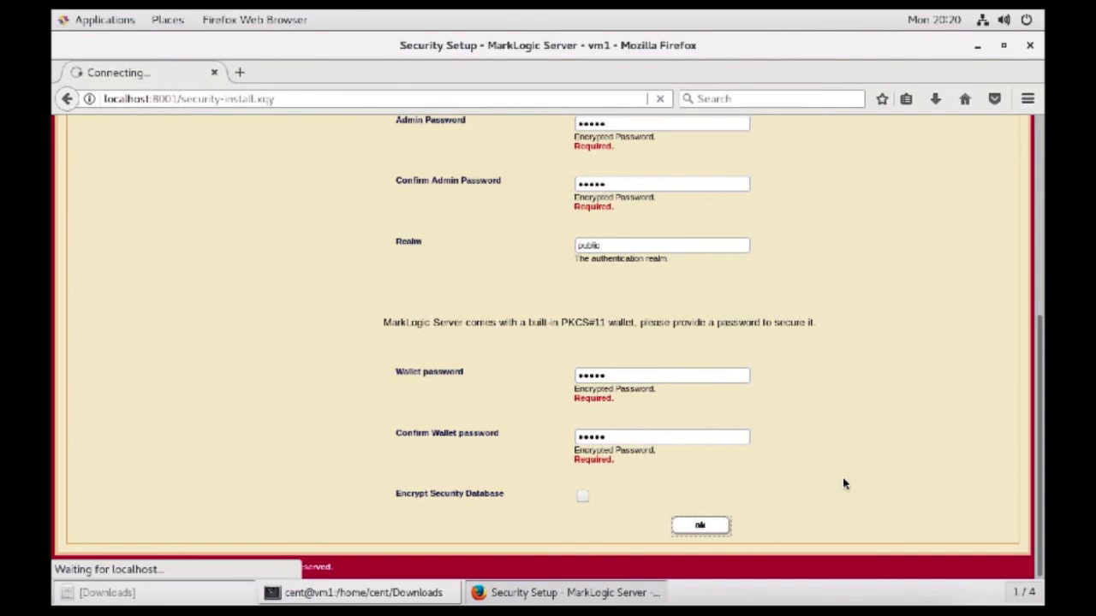
click(698, 524)
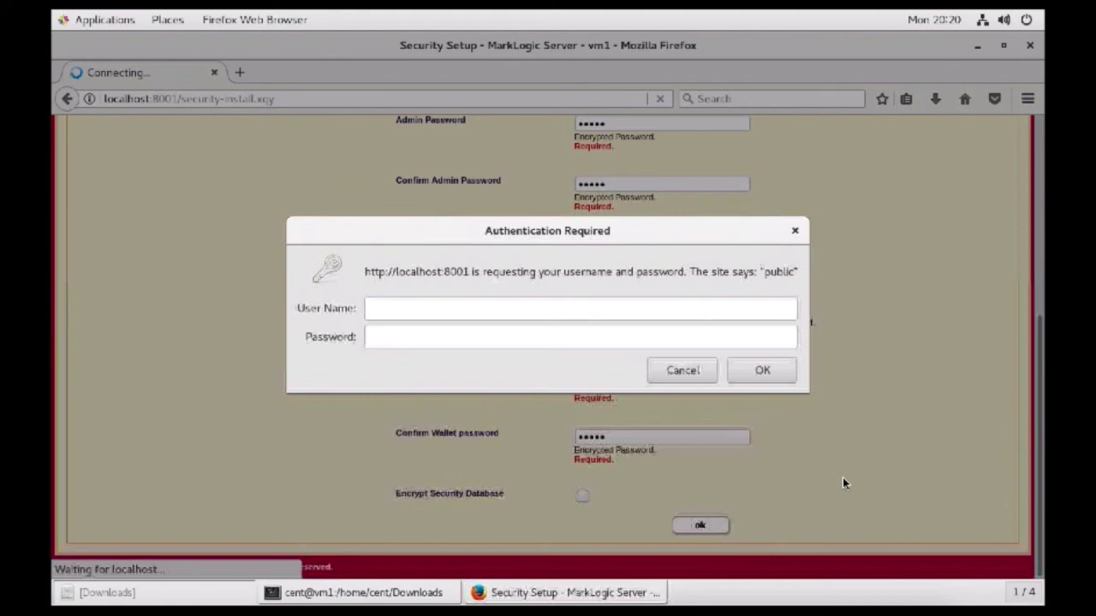
text(admin)
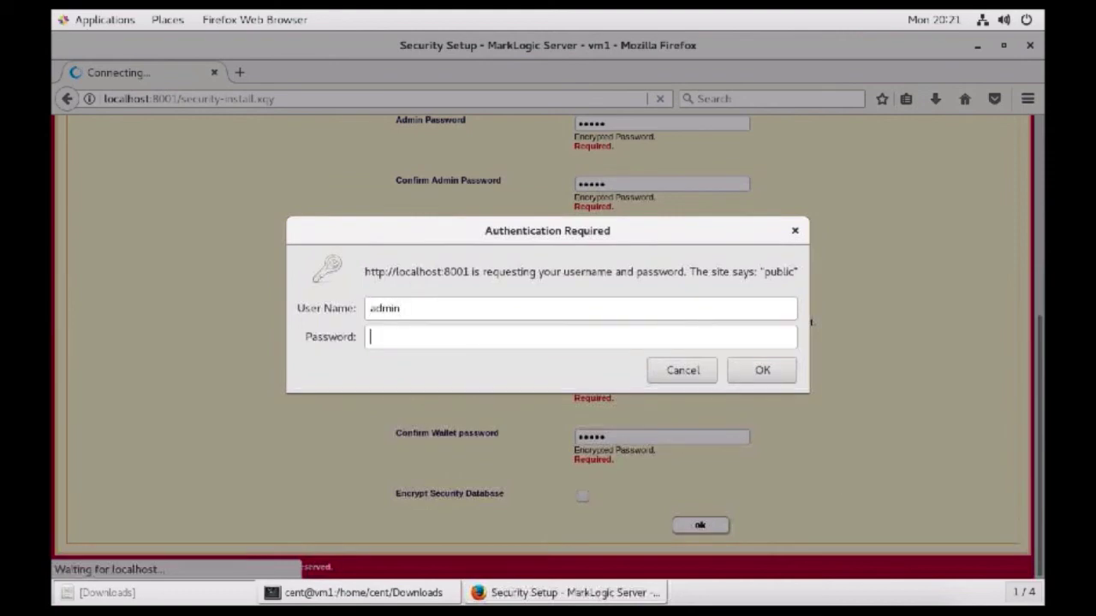
click(760, 370)
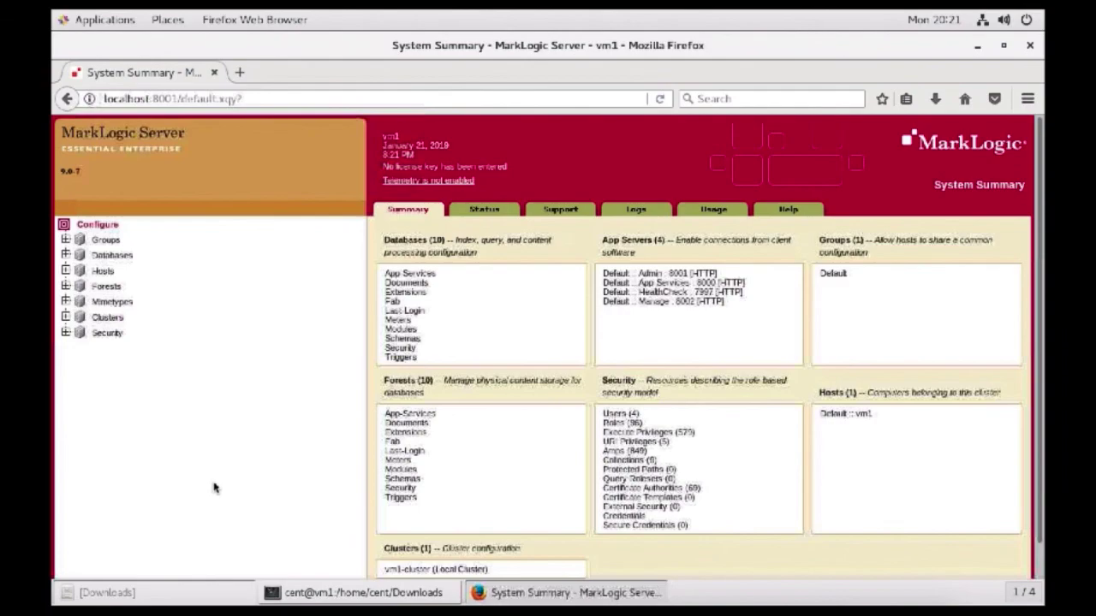